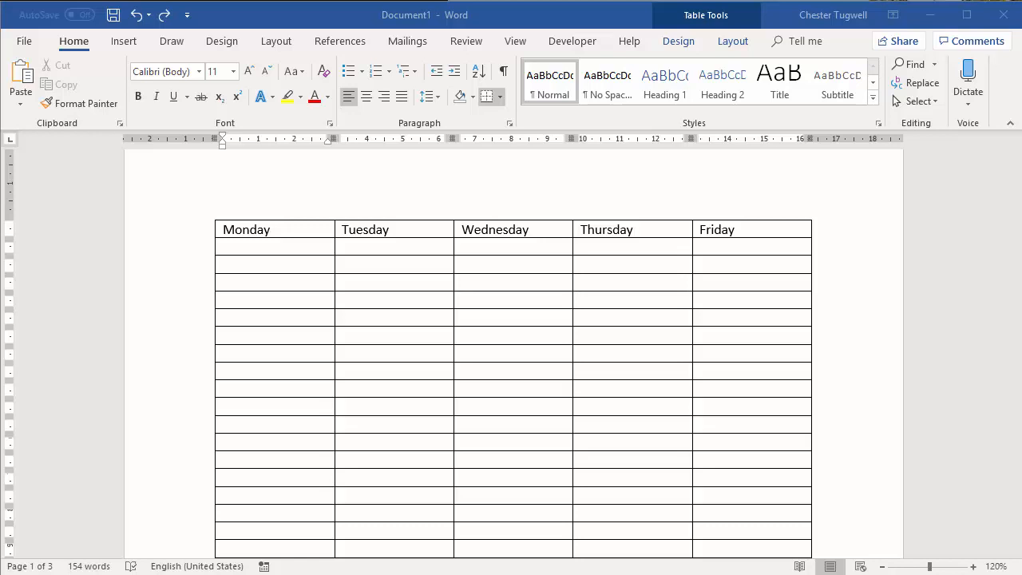
mouse_move(448, 280)
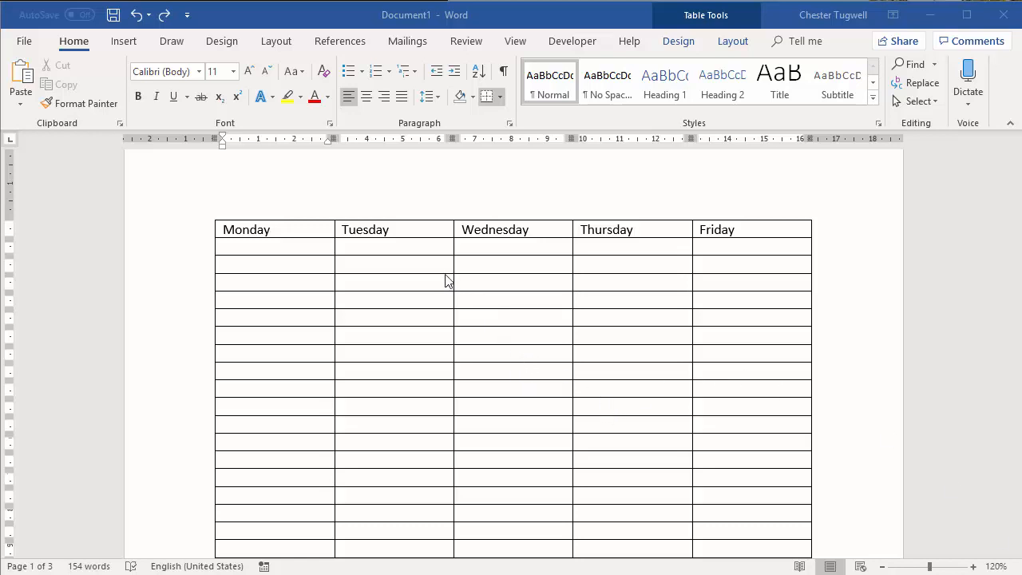
Turn on Repeat Header Rows for the Monday–Friday row and scroll to confirm it repeats
left_click(391, 317)
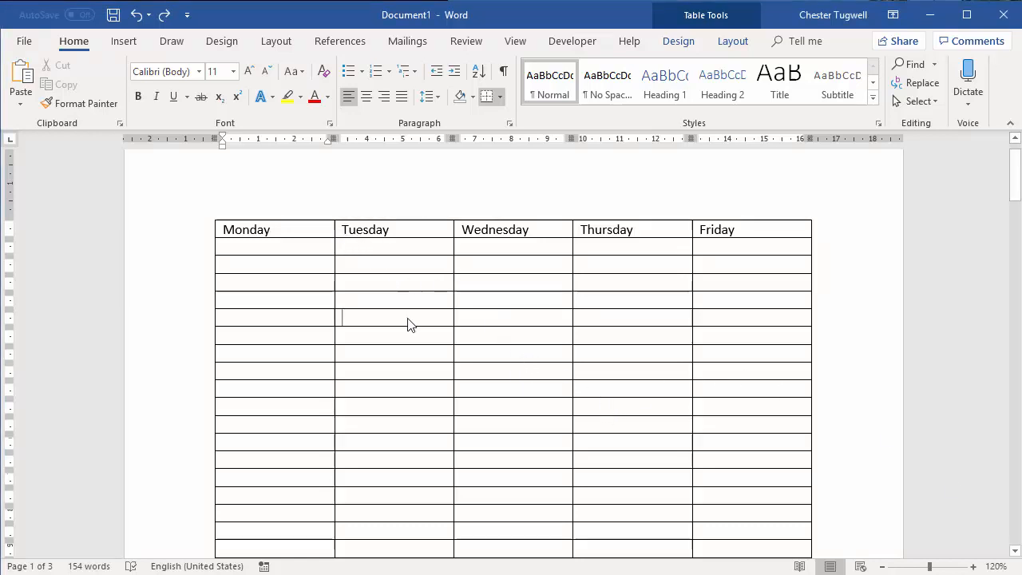
scroll("down", 3)
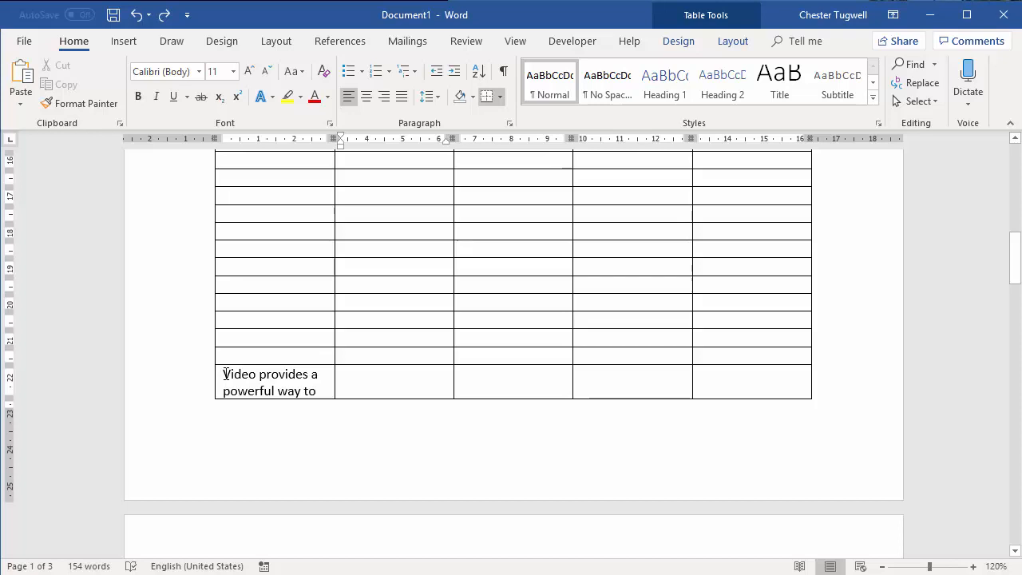
scroll("down", 3)
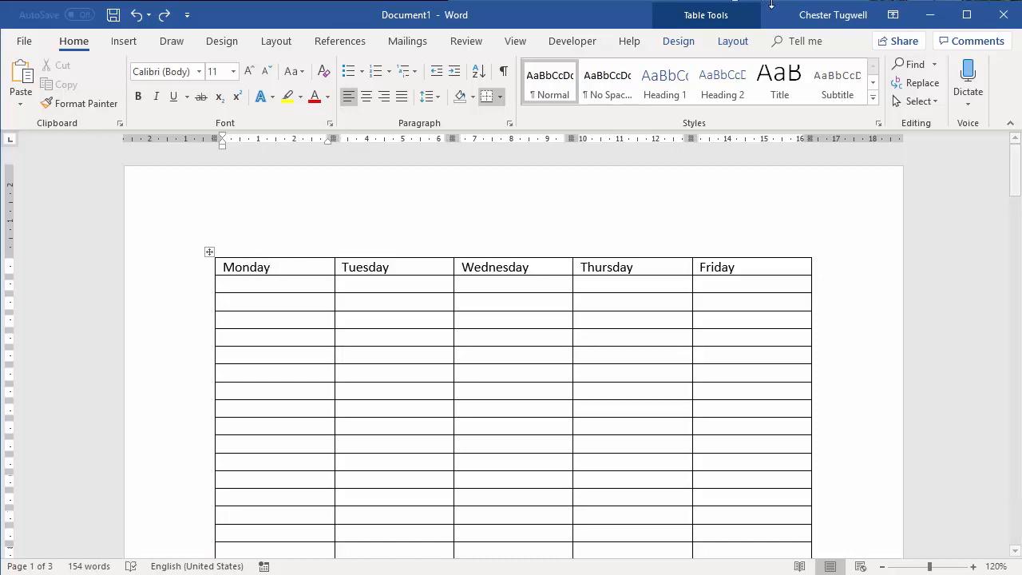
left_click(732, 40)
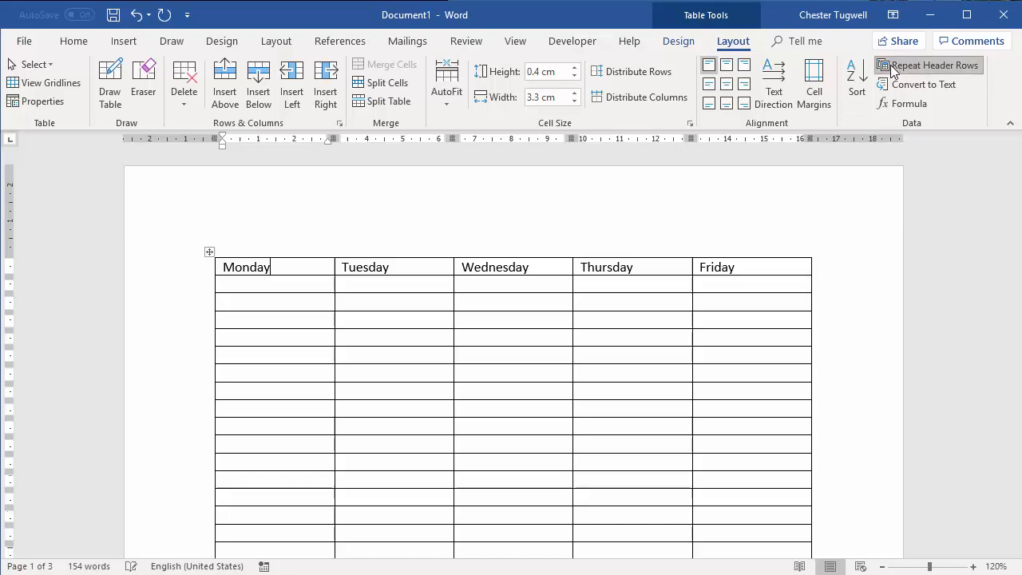
scroll("down", 3)
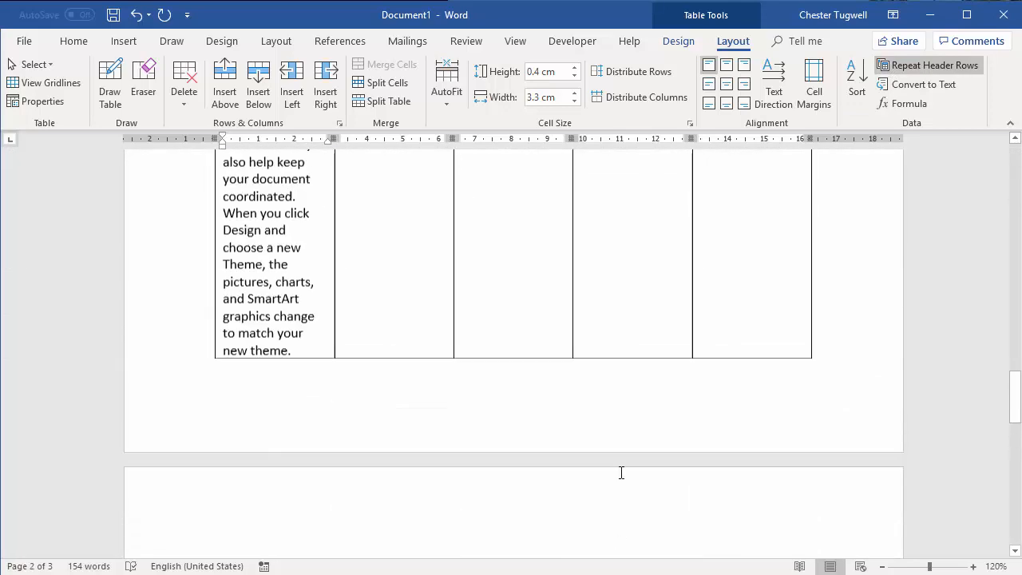
scroll("down", 3)
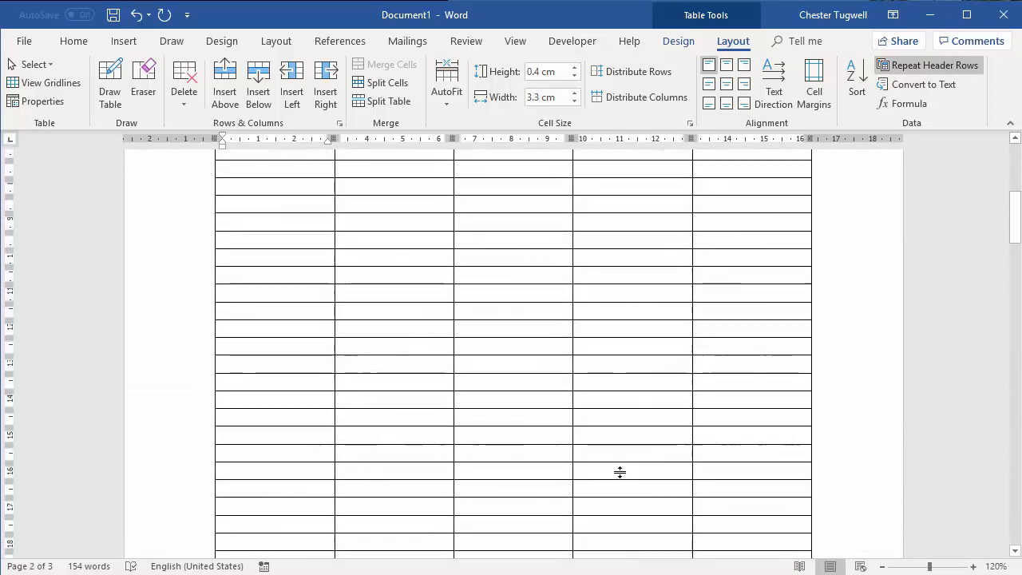
scroll("down", 3)
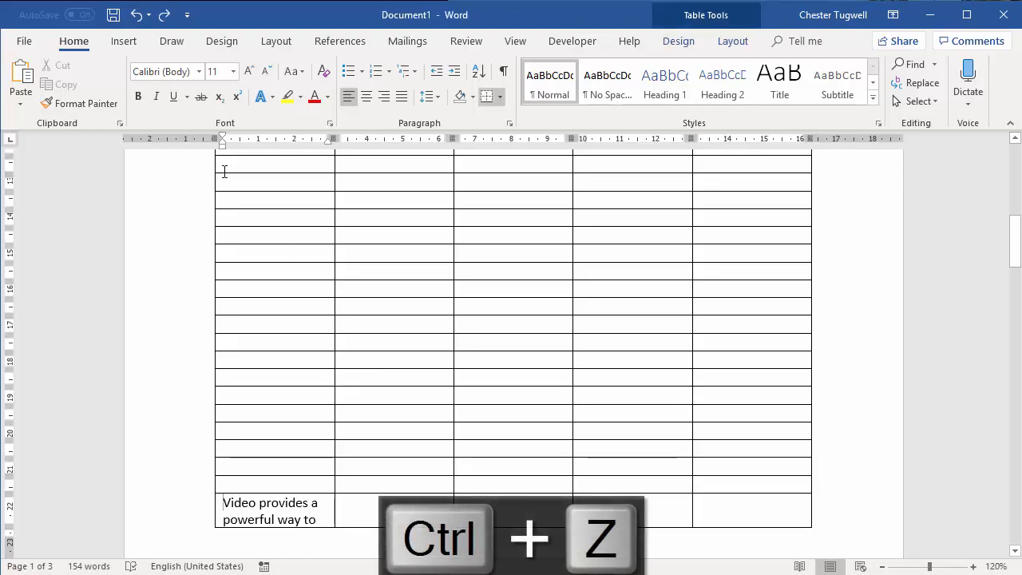
left_click(276, 41)
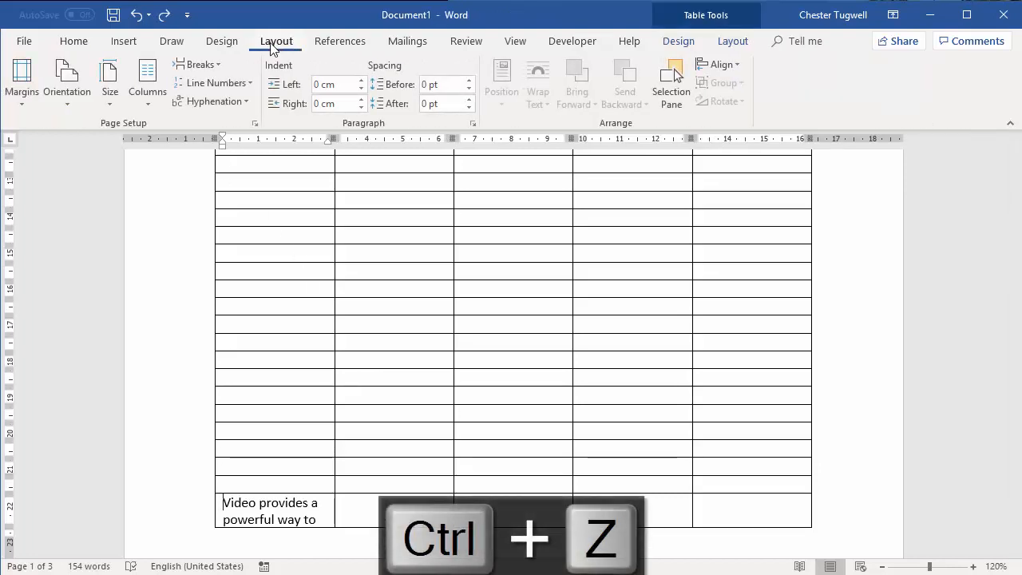
left_click(200, 64)
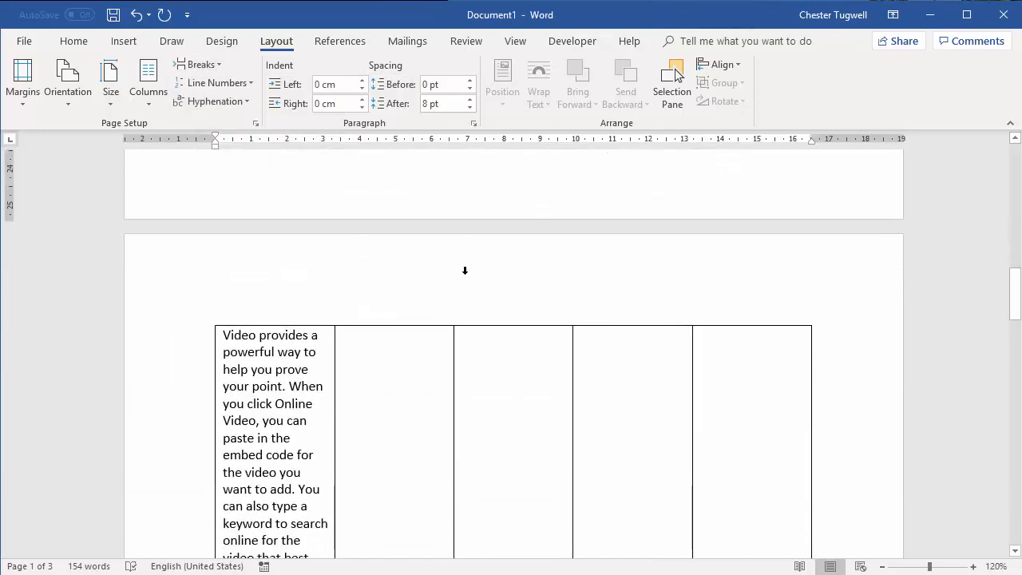
key("ctrl+z")
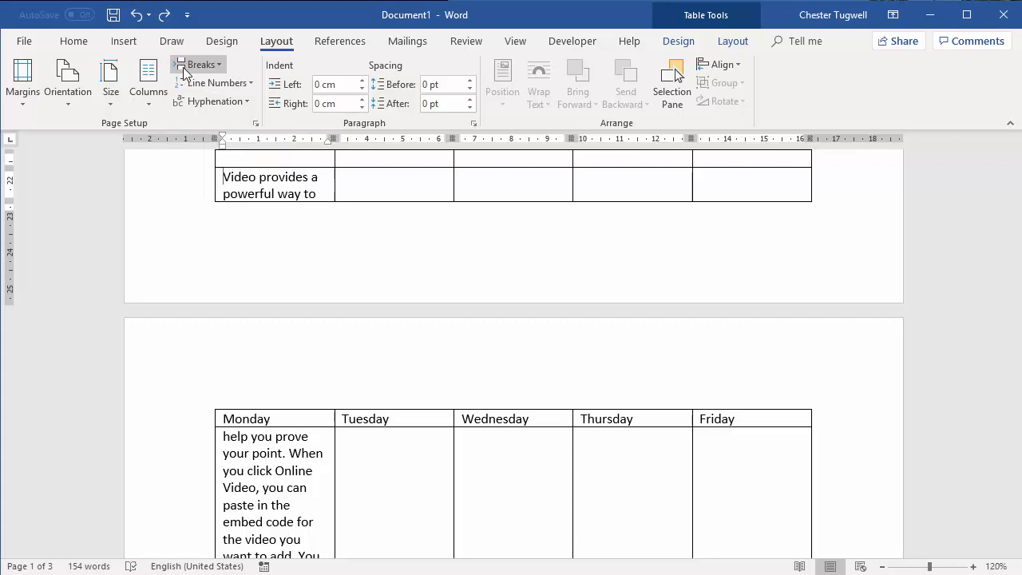
left_click(197, 64)
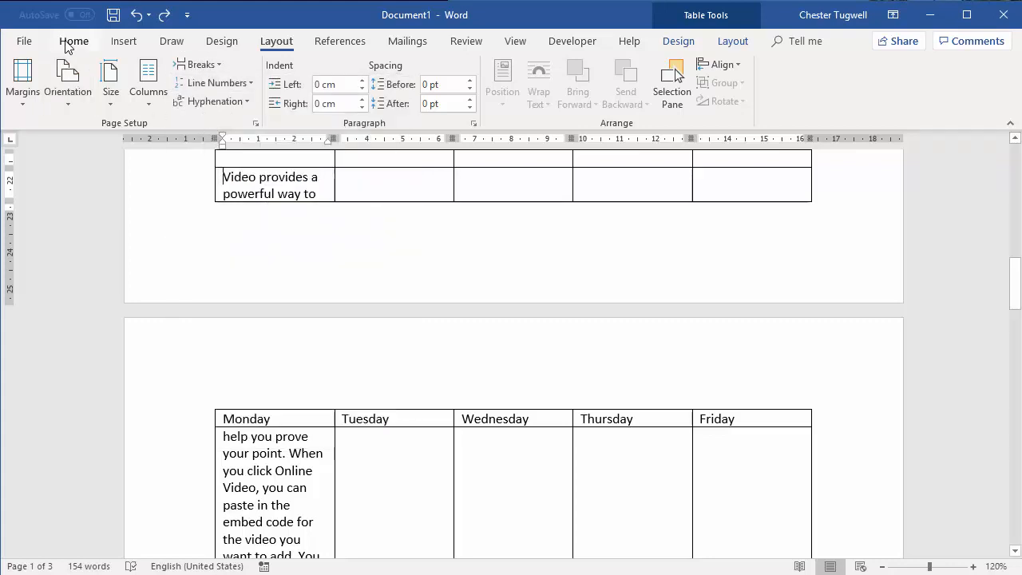
left_click(74, 40)
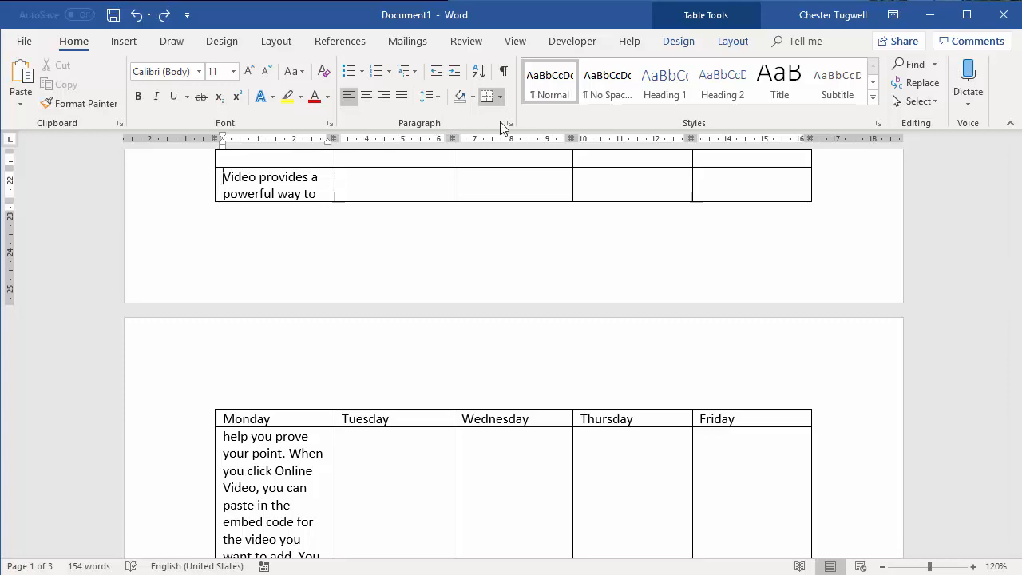
Enable Page break before for the last-row paragraph in Line and Page Breaks
left_click(509, 123)
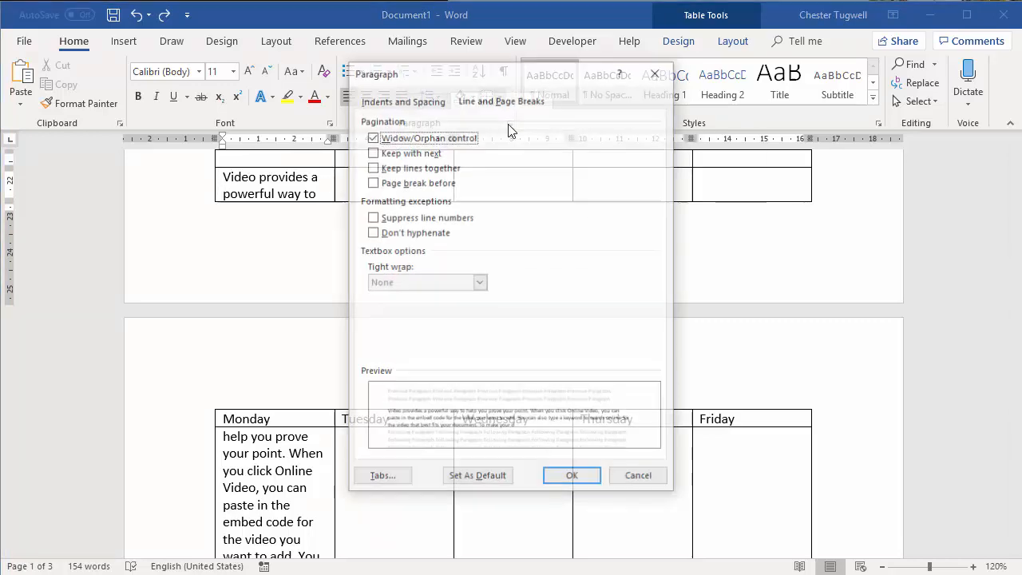
left_click(401, 99)
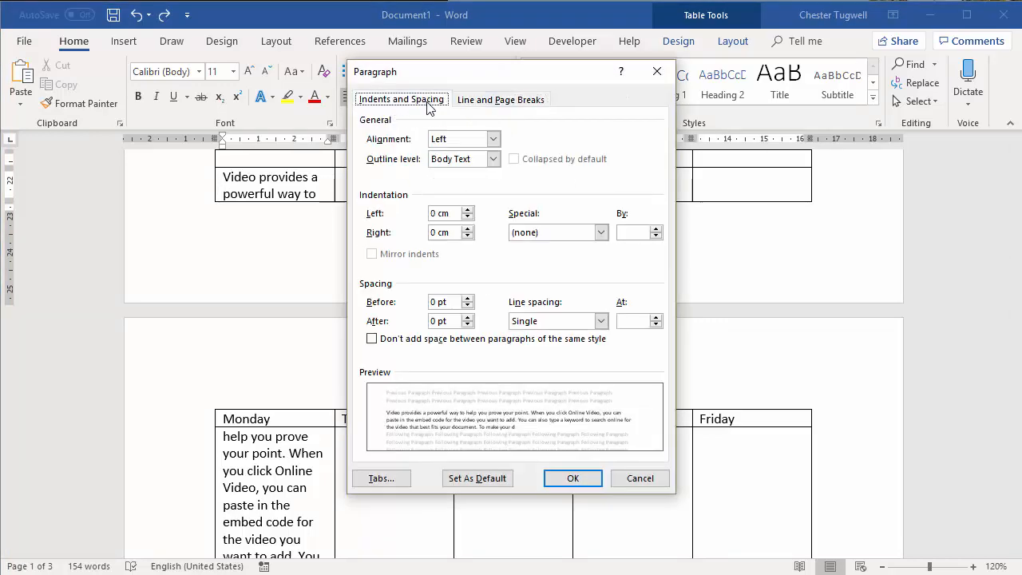
left_click(500, 99)
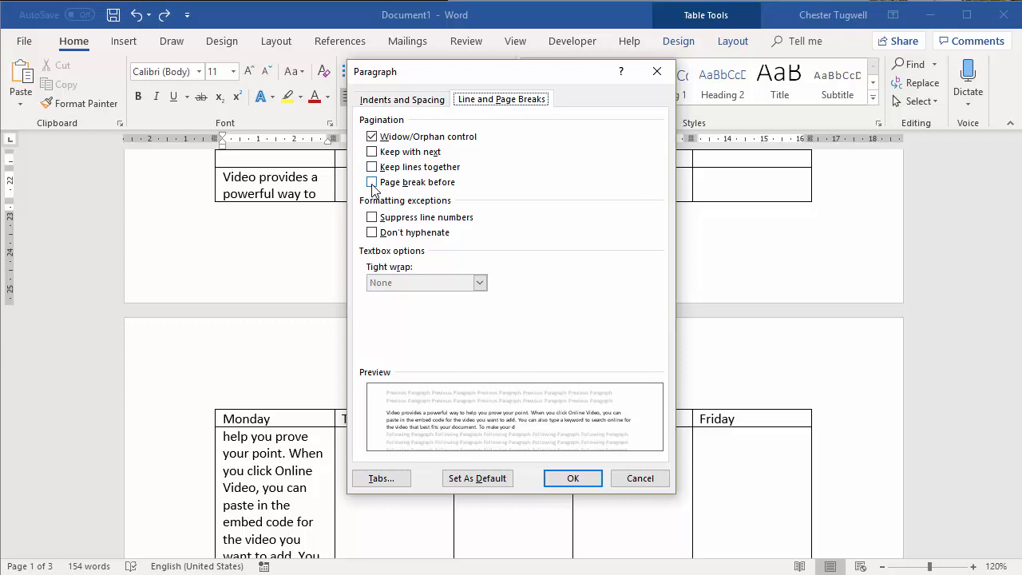
left_click(371, 182)
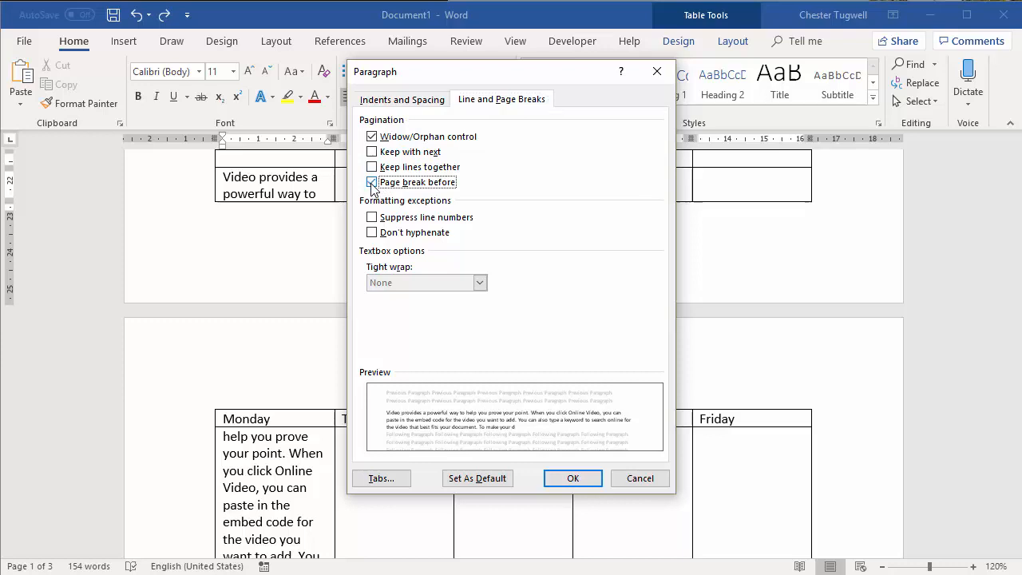
left_click(572, 477)
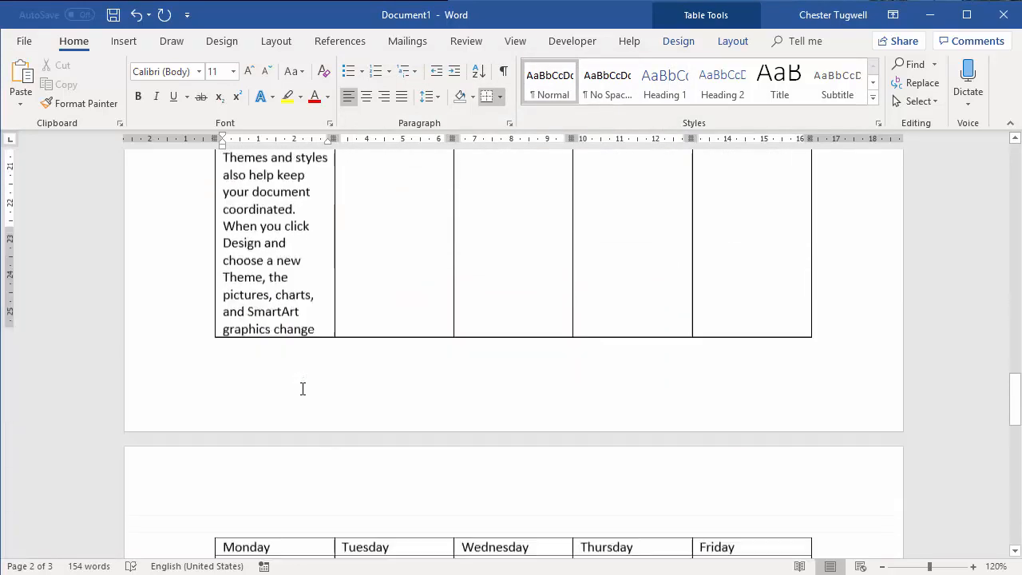
scroll("down", 3)
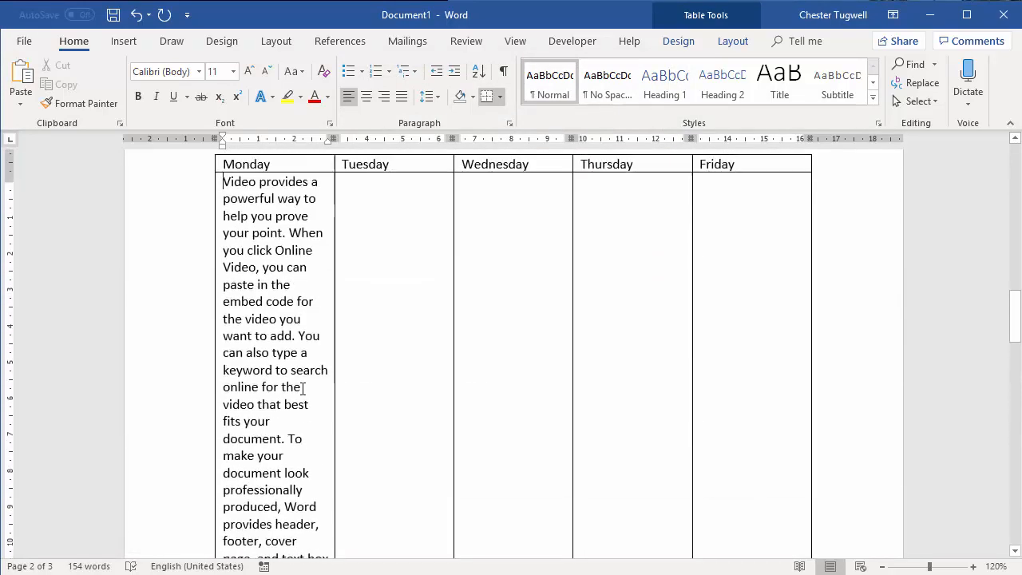